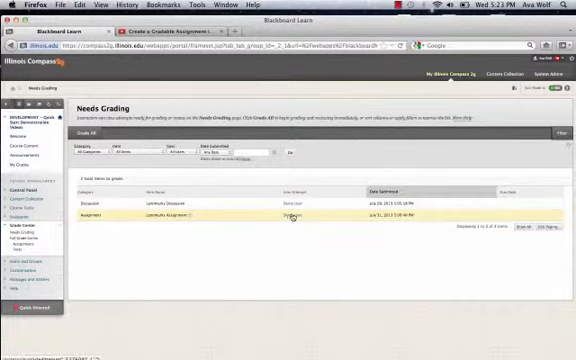
pyautogui.moveTo(293, 218)
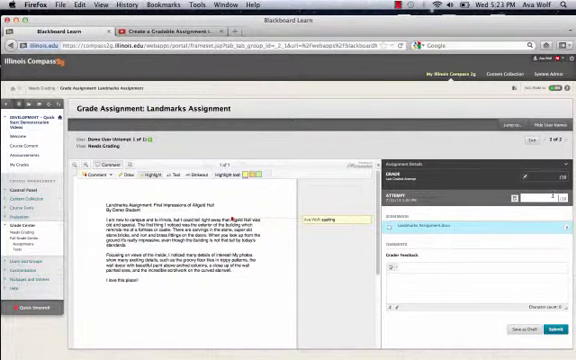
pyautogui.write('8')
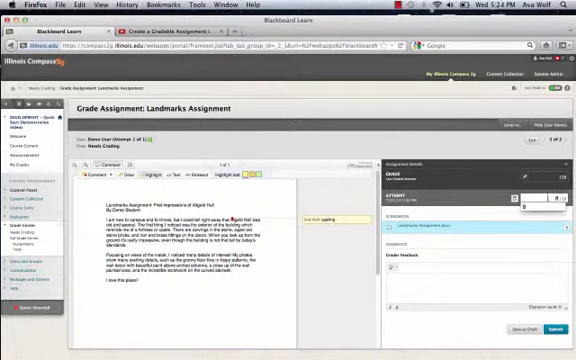